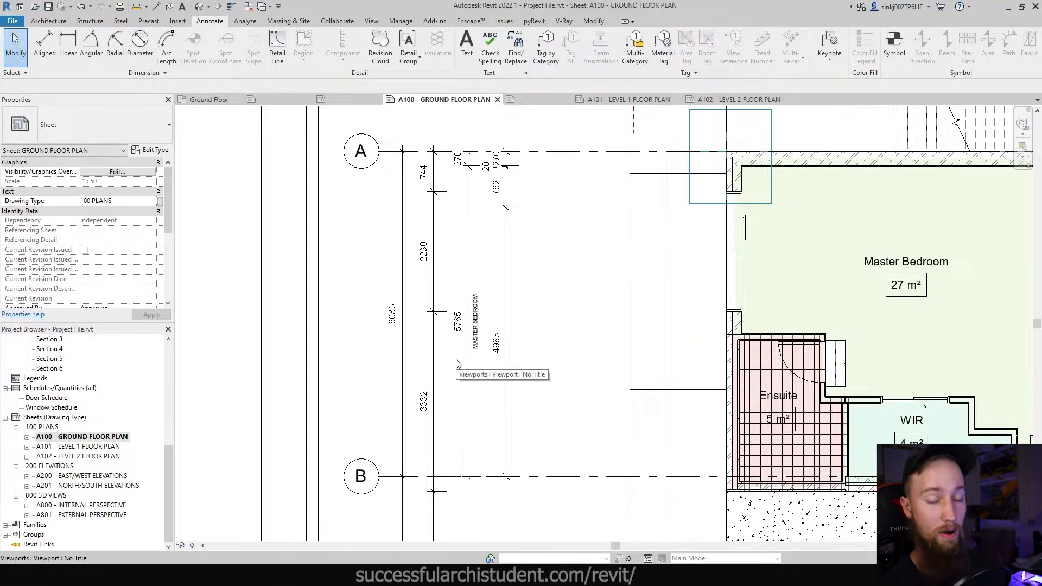
mouse_move(545, 208)
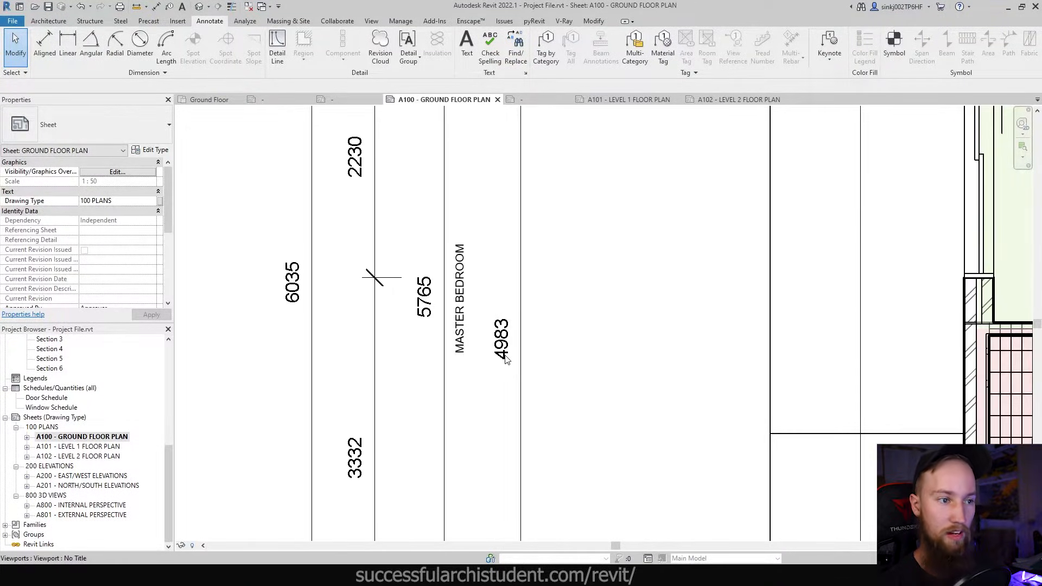
mouse_move(511, 364)
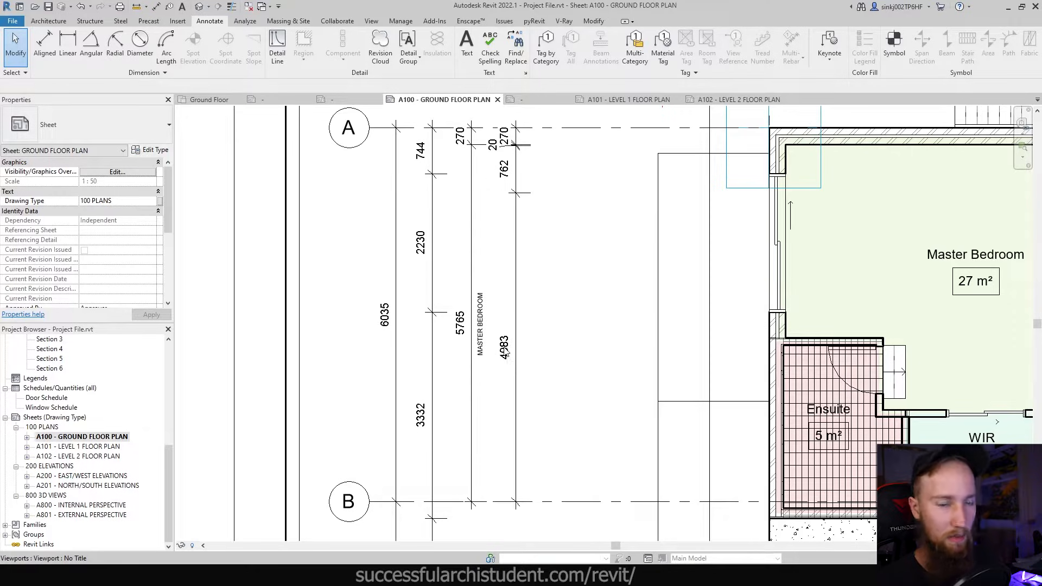
mouse_move(532, 385)
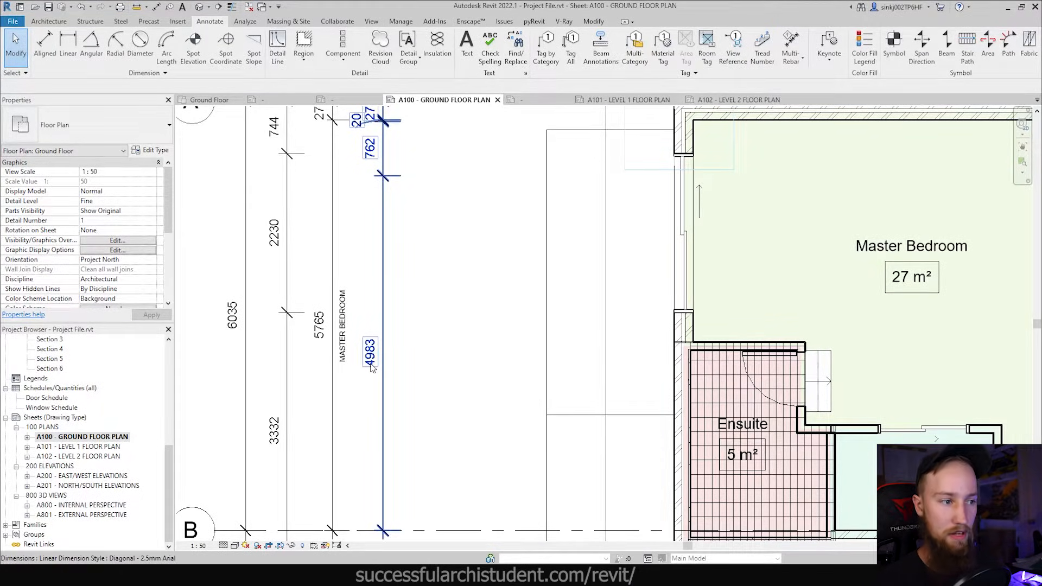
Open Dimension Text for the 4983 dimension and try a numeric Replace With Text value.
double_click(369, 362)
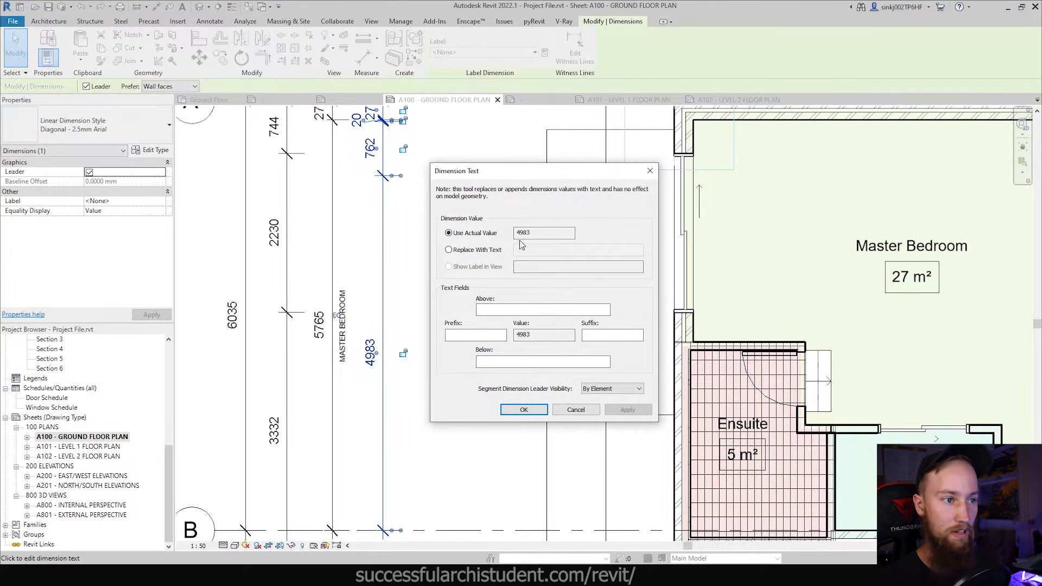
click(544, 233)
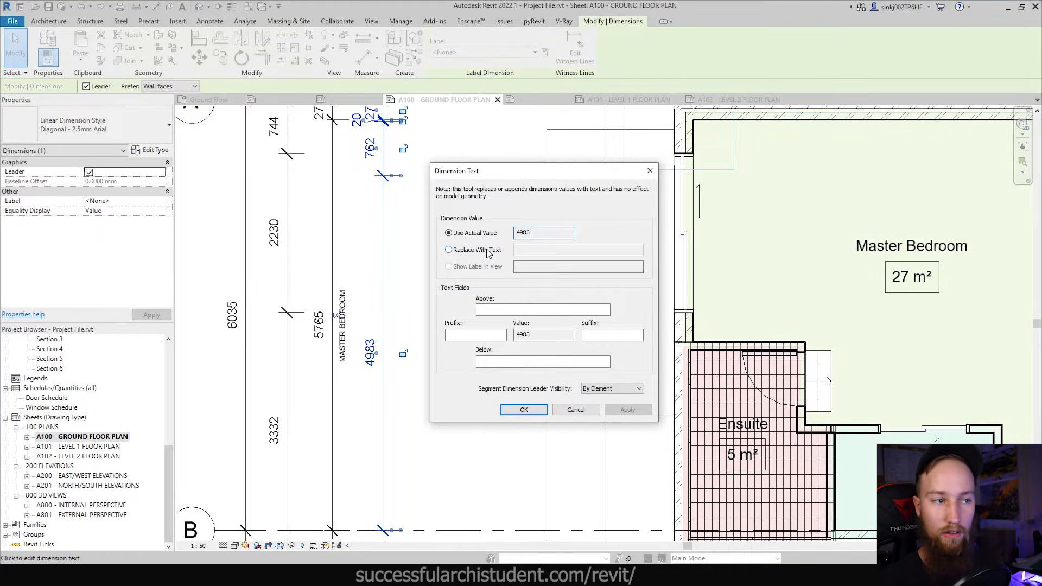
click(449, 249)
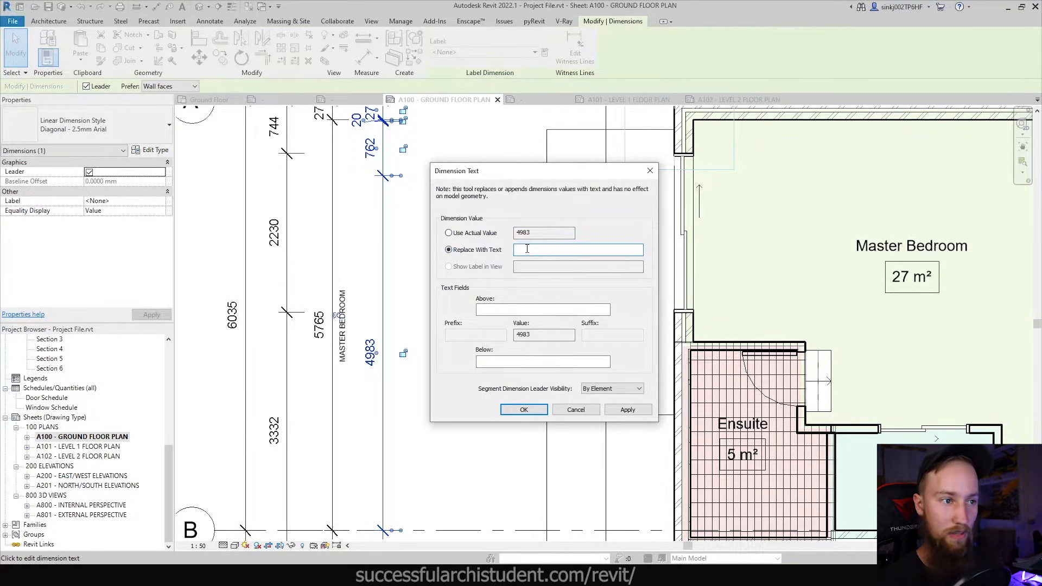
click(524, 409)
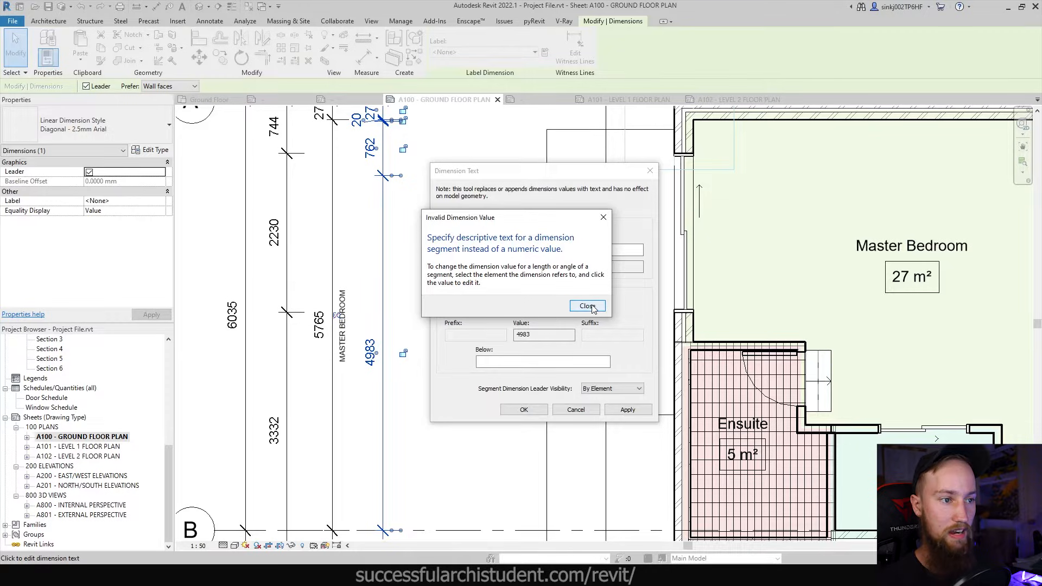
Dismiss the warning and override the 4983 dimension to display 4980, confirming with OK.
click(587, 306)
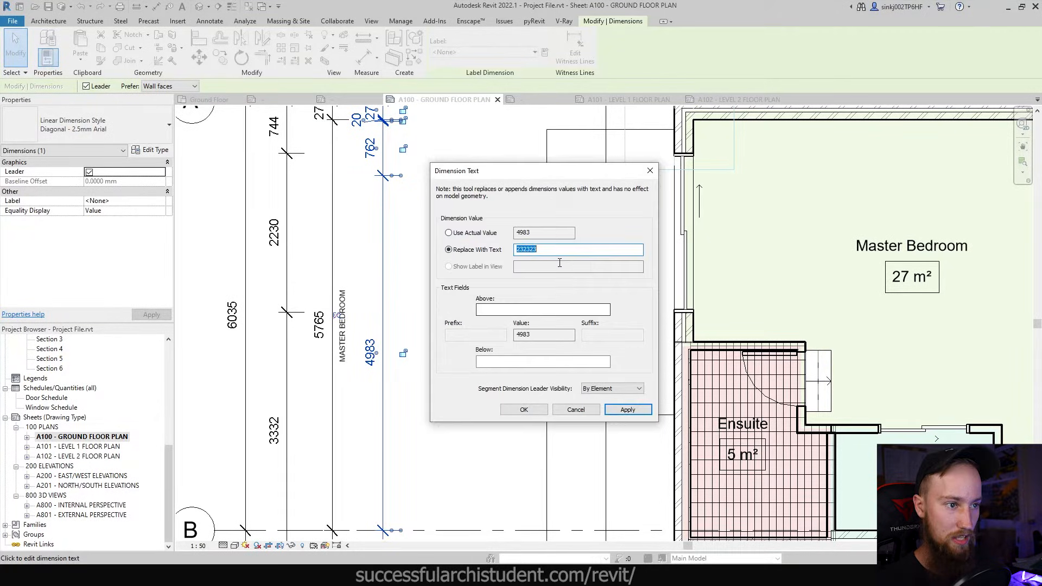
key(Delete)
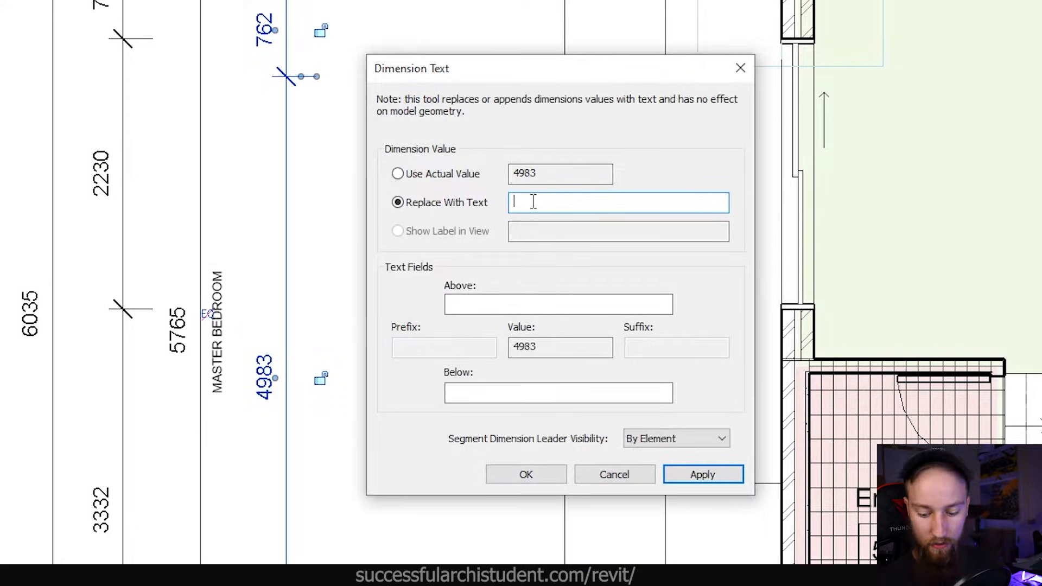
text(498)
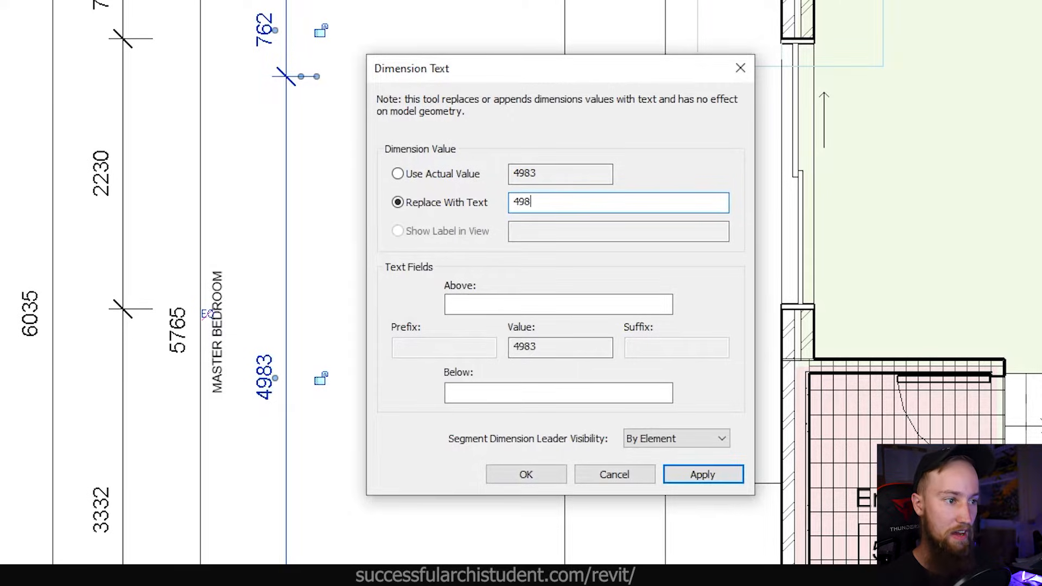
click(703, 475)
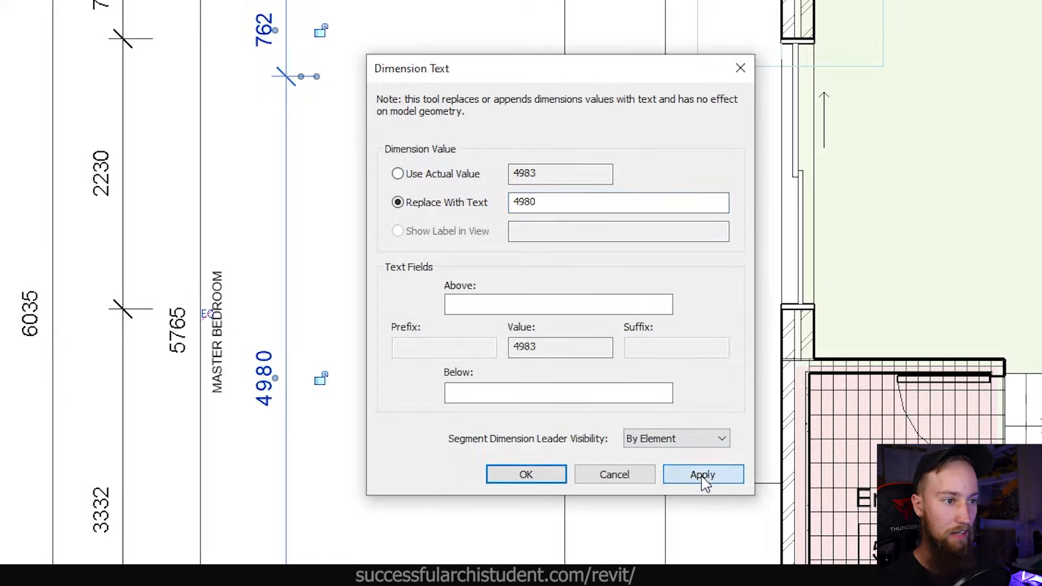
click(702, 474)
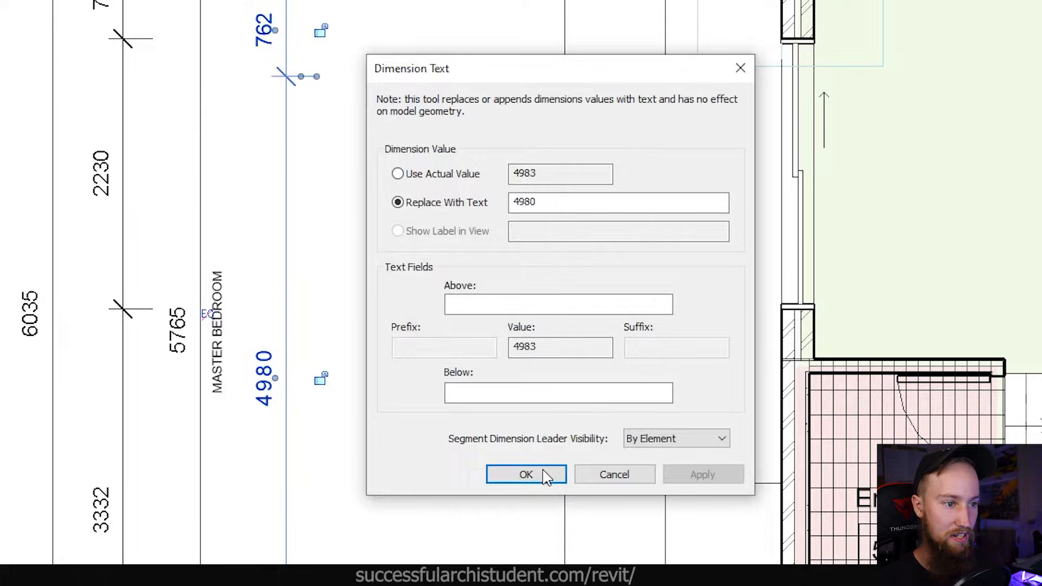
click(526, 475)
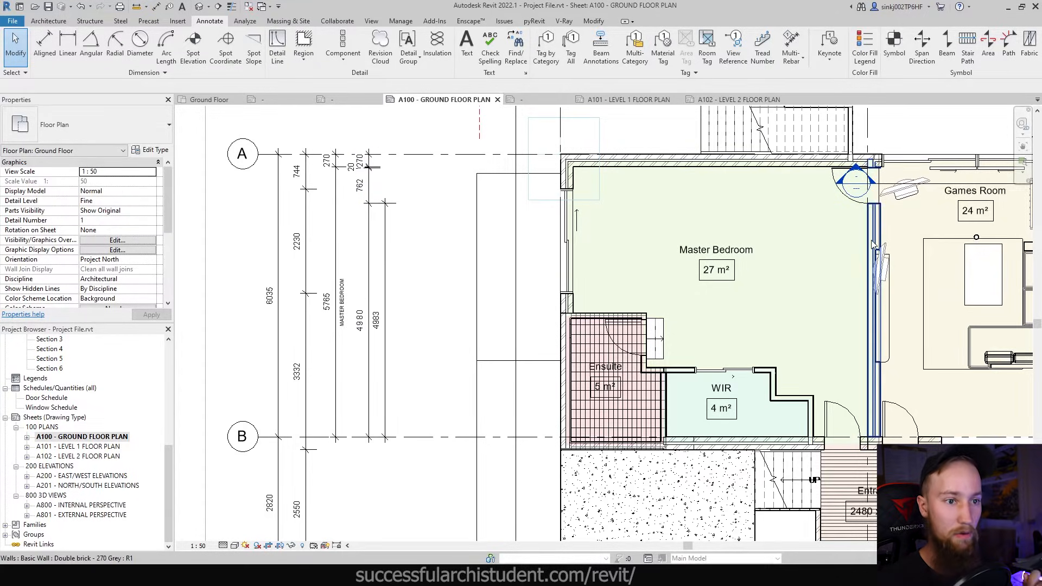
mouse_move(873, 245)
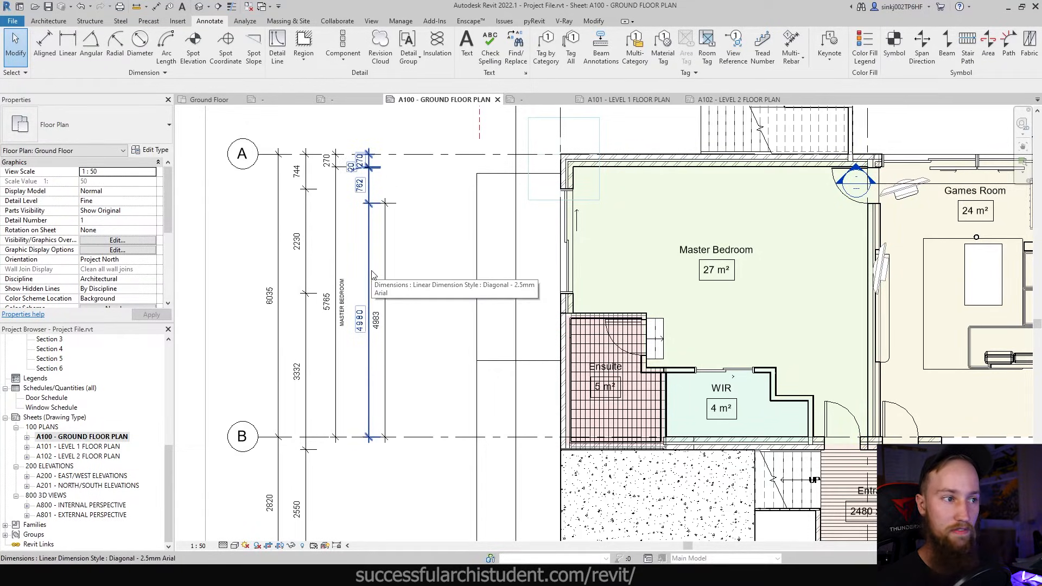
mouse_move(373, 284)
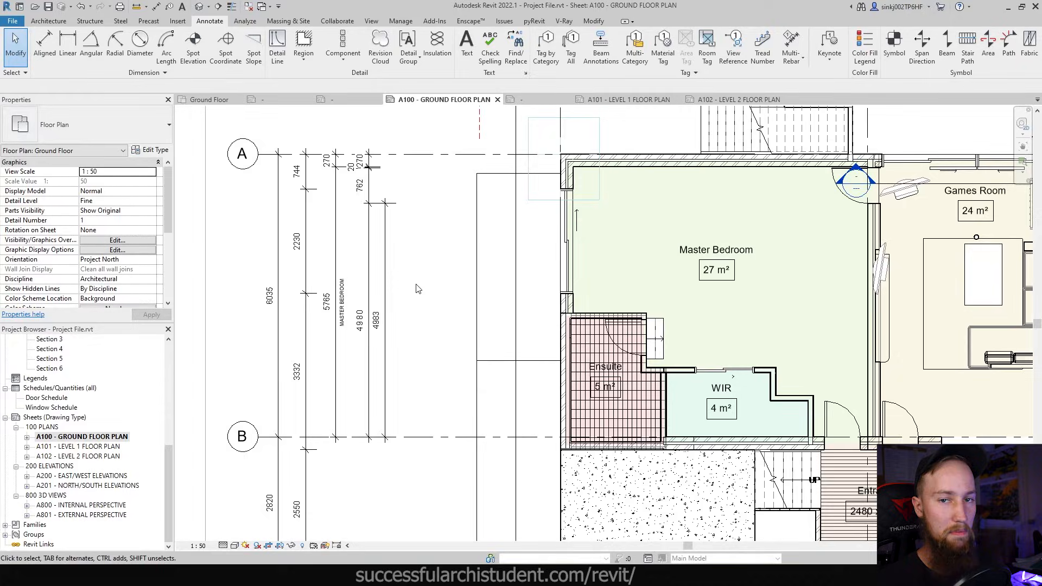
mouse_move(394, 280)
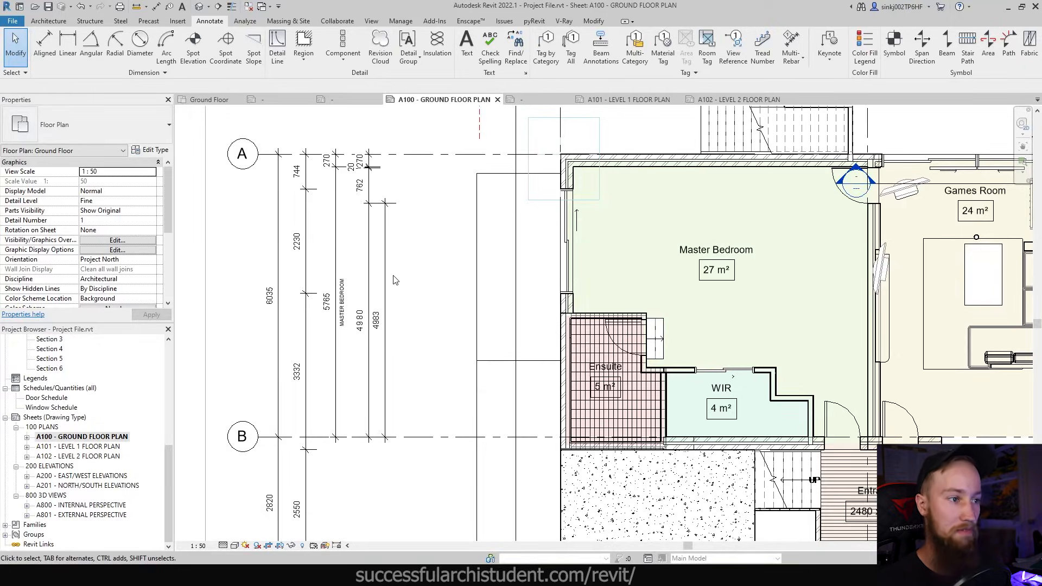